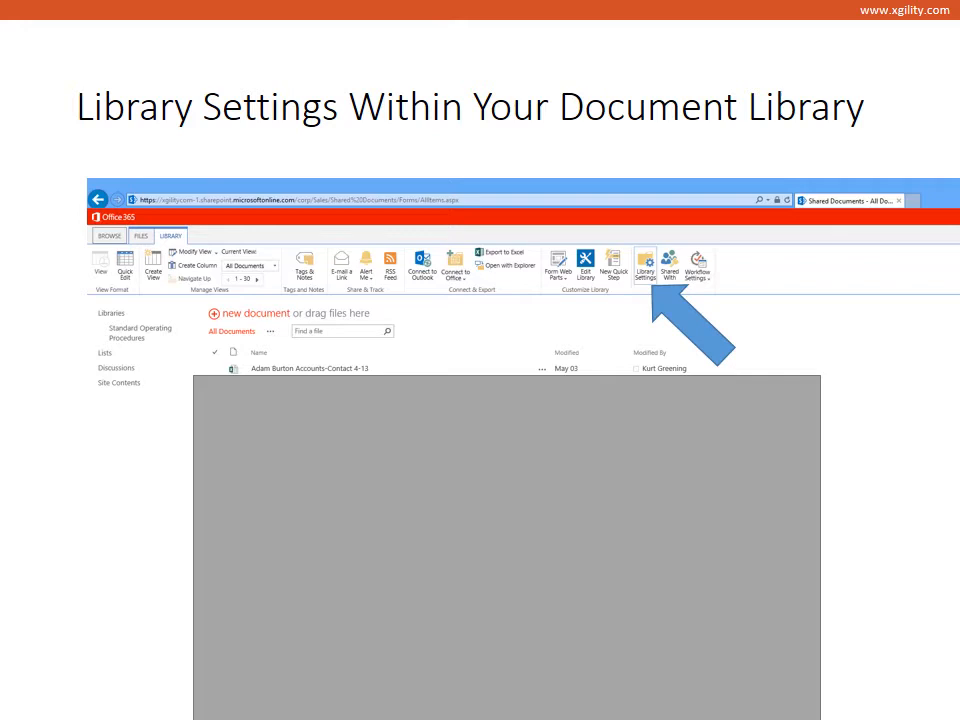
Step: Advance the slideshow to the Versioning Settings slide
{"action": "left_click", "coordinate": [648, 264]}
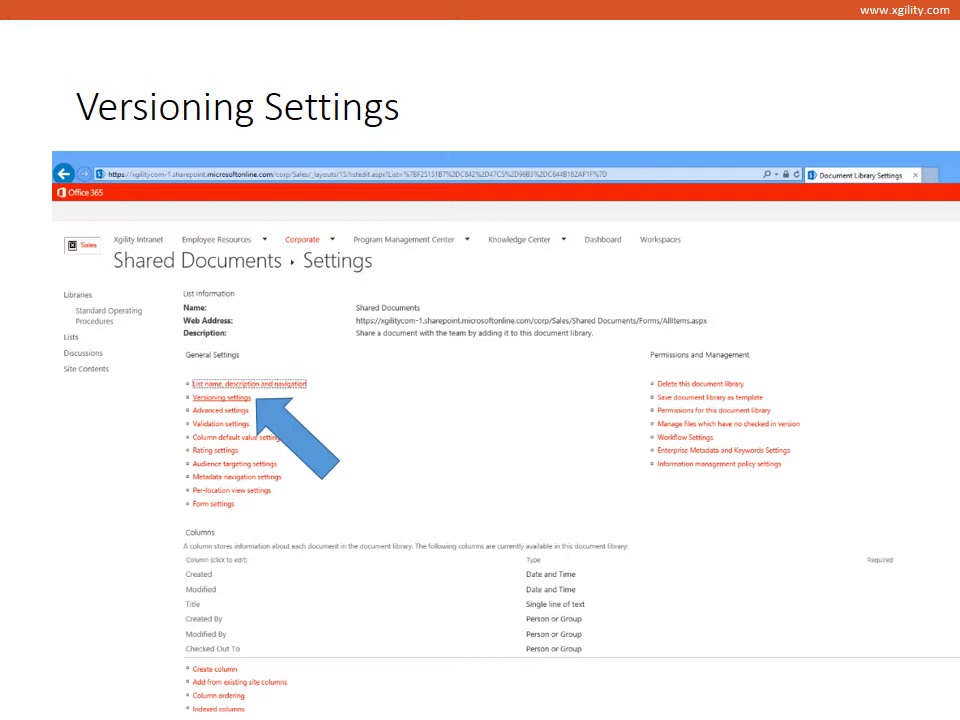
Step: Advance past the Require Check Out slide to the Check Out Required slide
{"action": "left_click", "coordinate": [216, 396]}
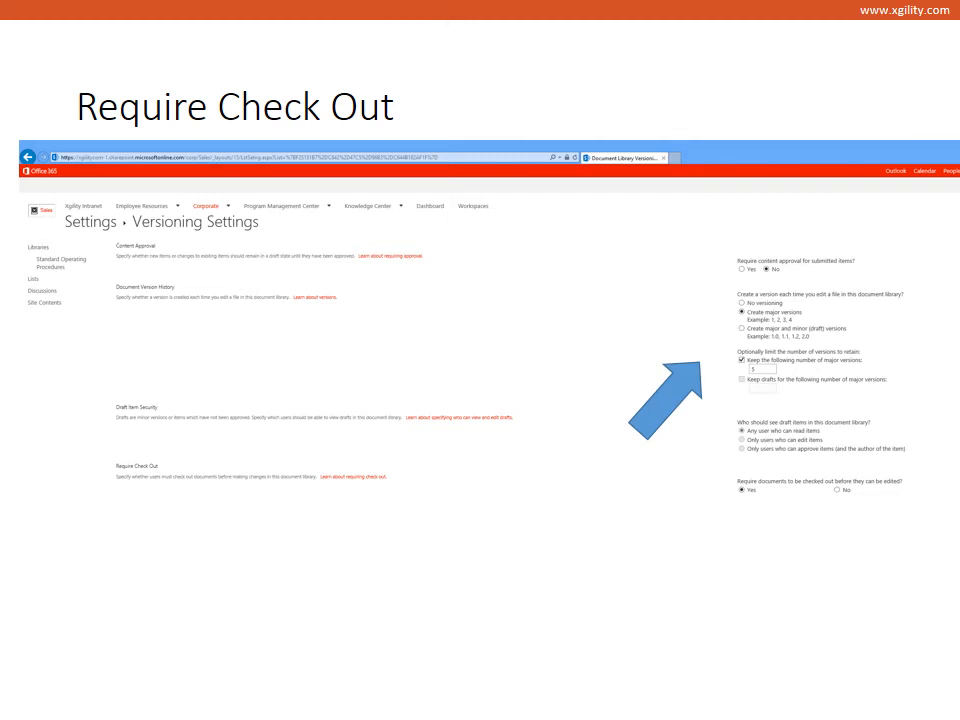
{"action": "key", "text": "Right"}
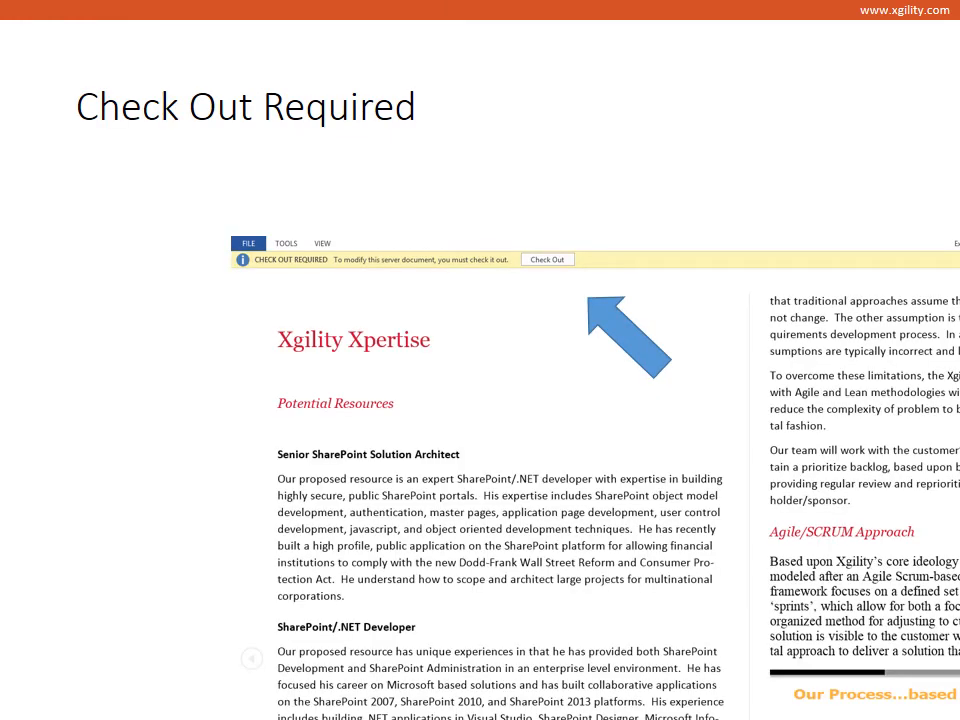